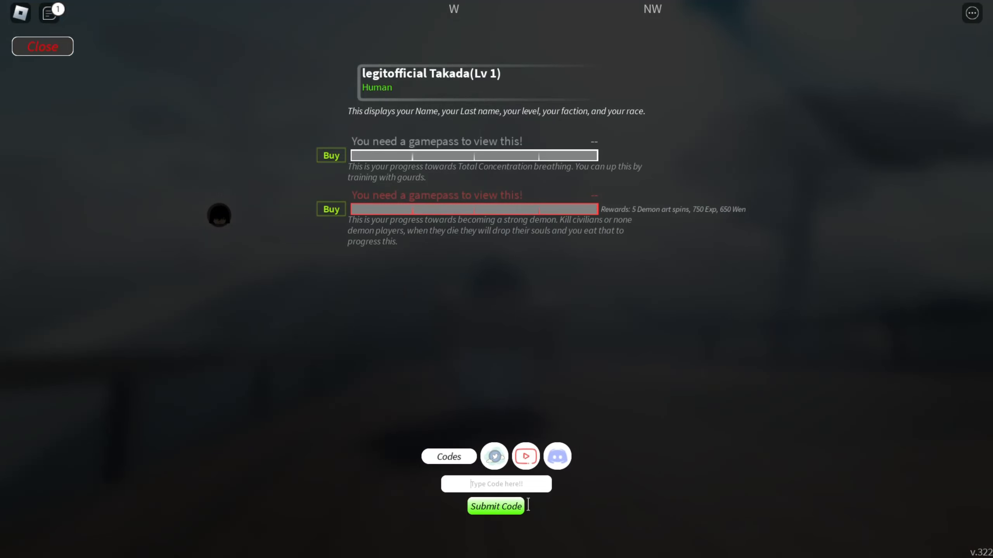
Step: Redeem the code 1millfavs, getting the 'You redeemed a code' confirmation
type("1")
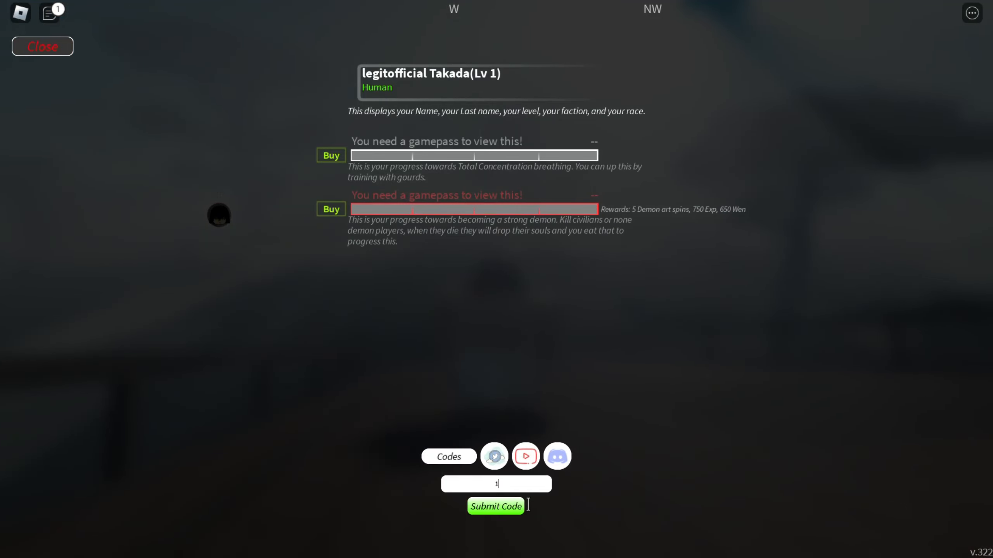
type("mi")
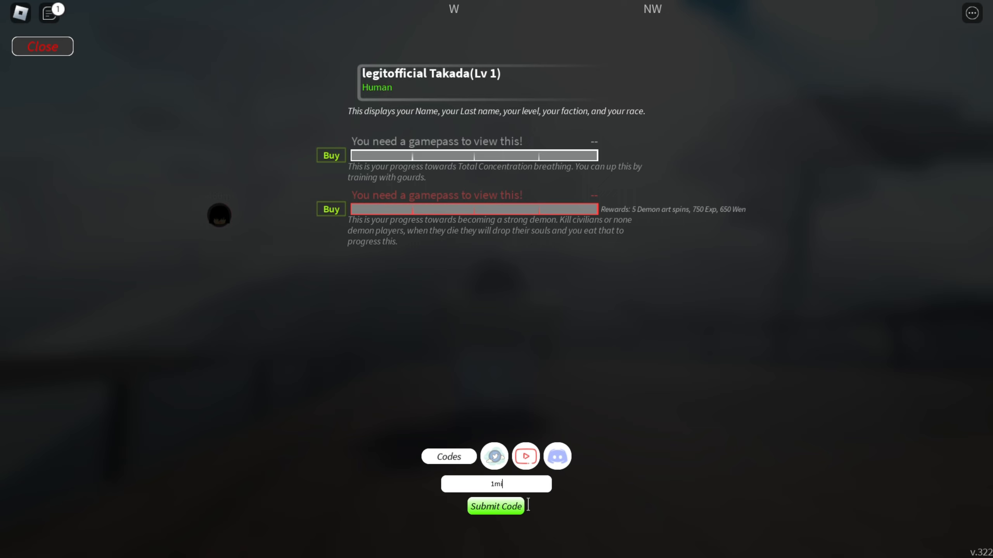
type("ll")
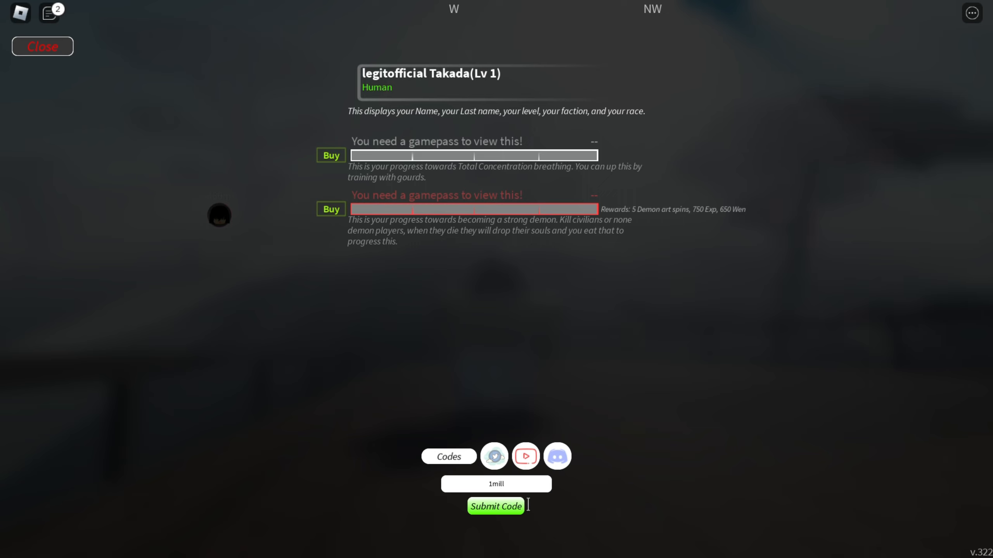
type("favs")
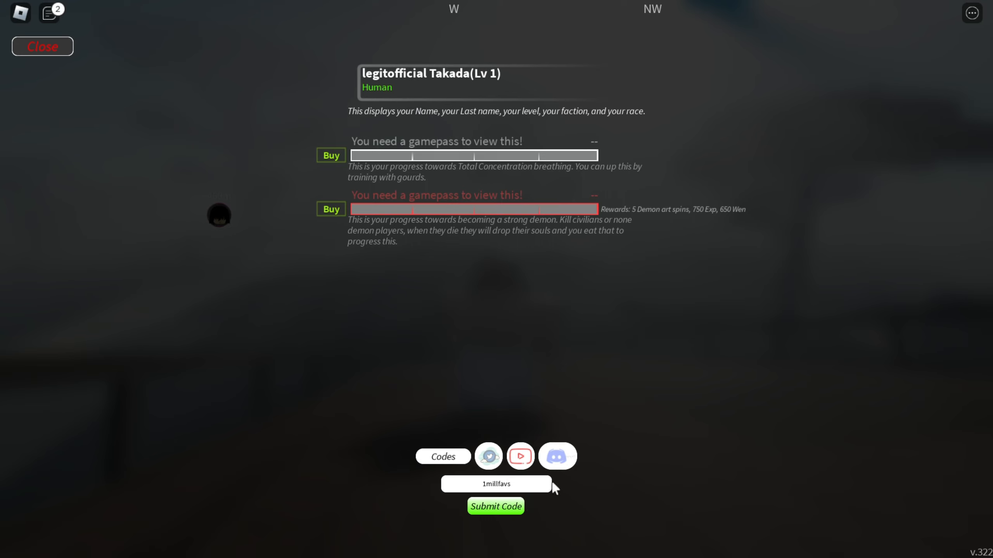
mouse_move(519, 521)
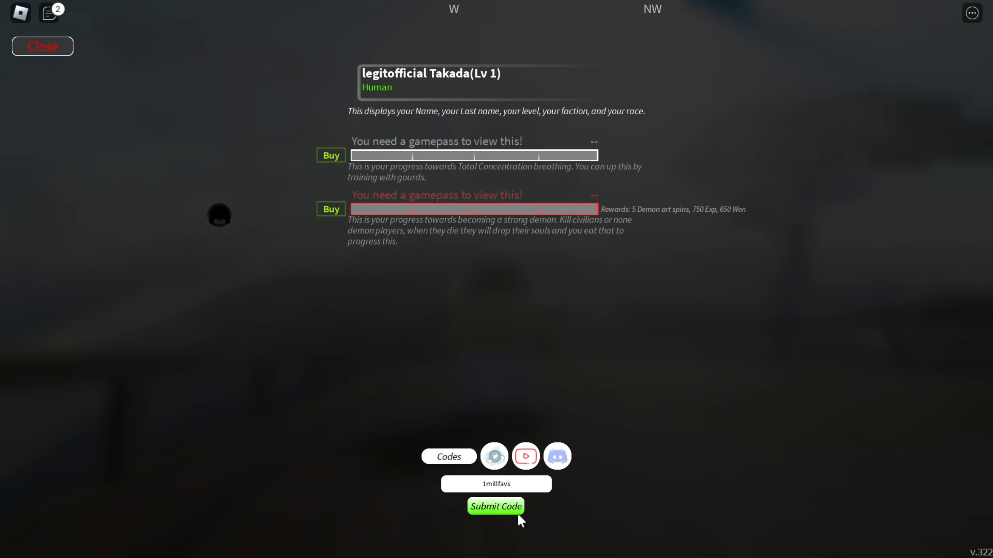
left_click(495, 505)
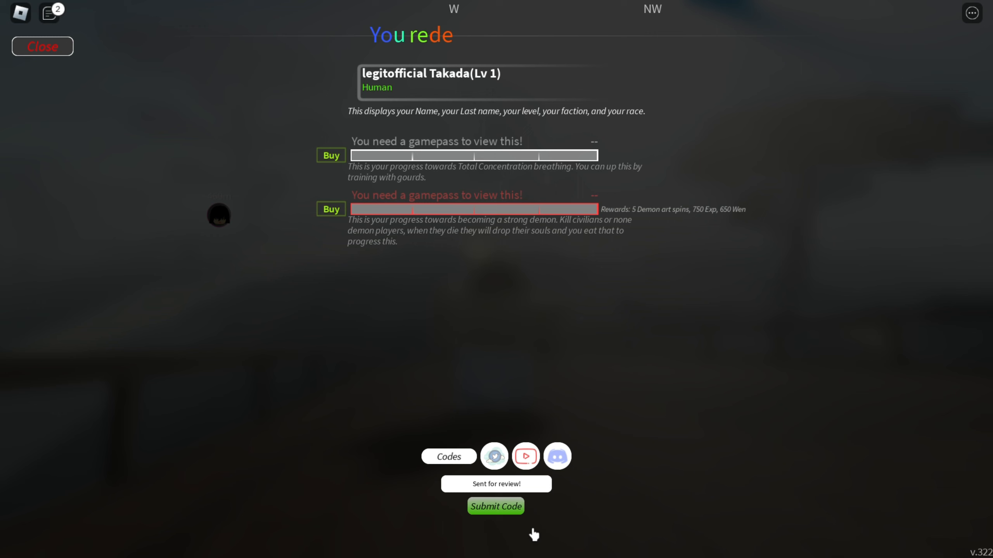
left_click(495, 506)
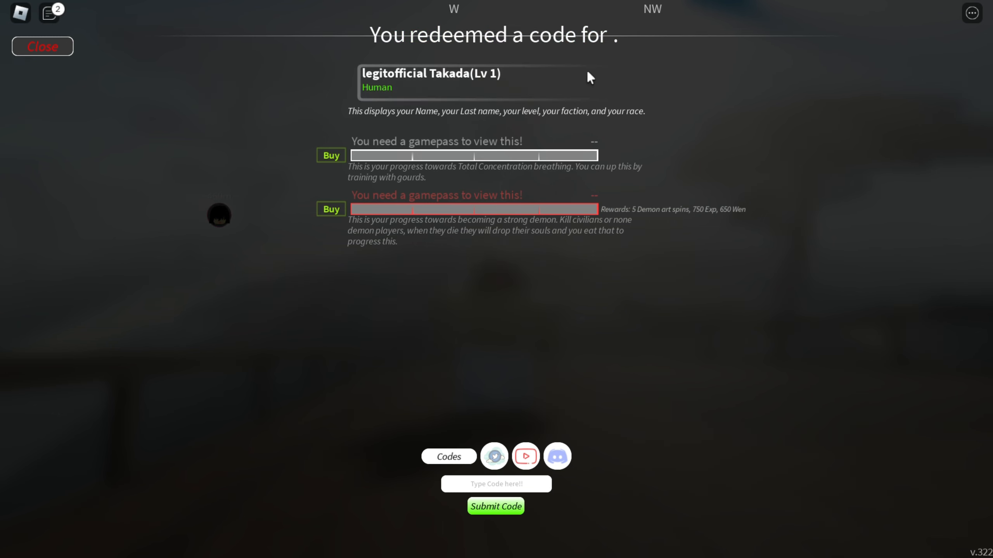
mouse_move(541, 503)
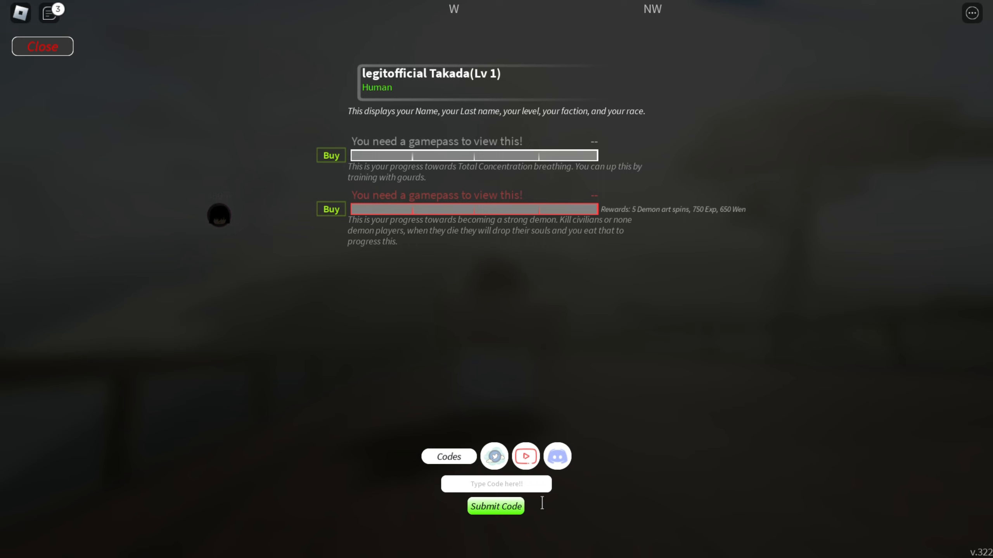
Step: Redeem the code 1millfavsbreathreset, getting the 'You redeemed a code' confirmation
type("1")
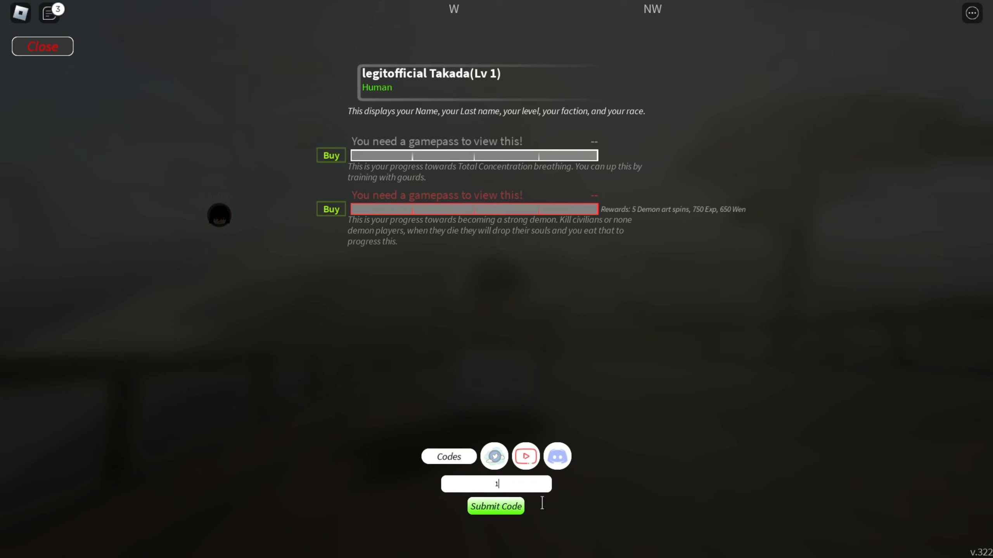
type("mill")
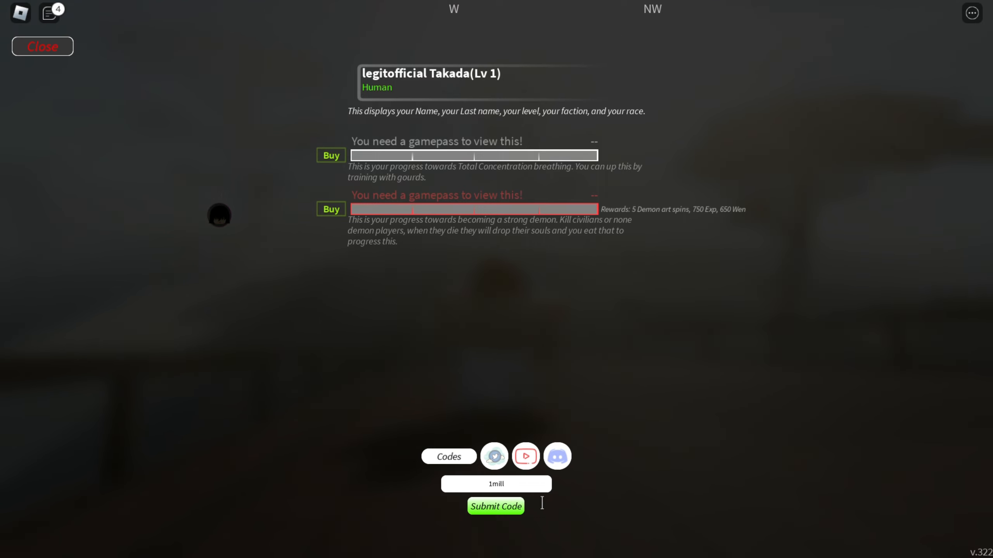
type("fa")
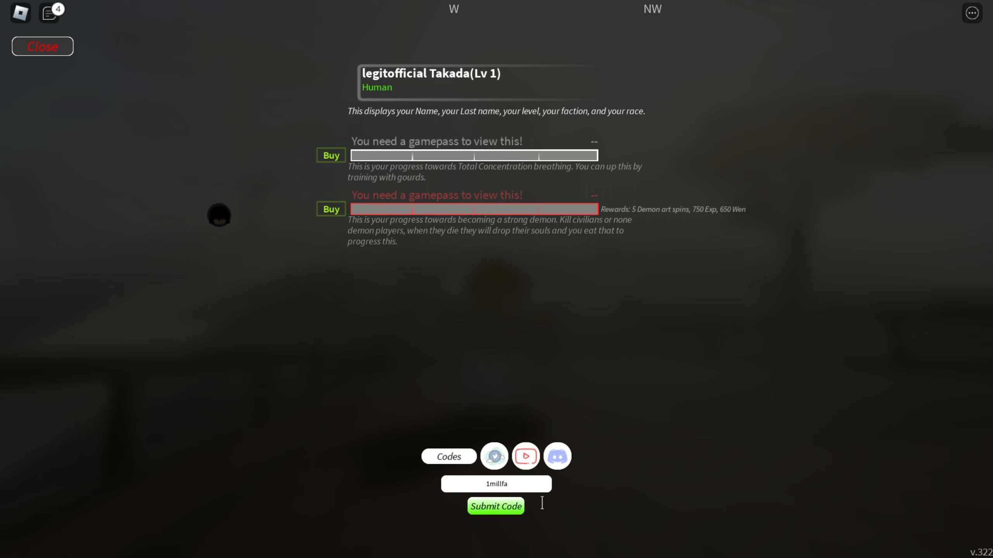
type("vs")
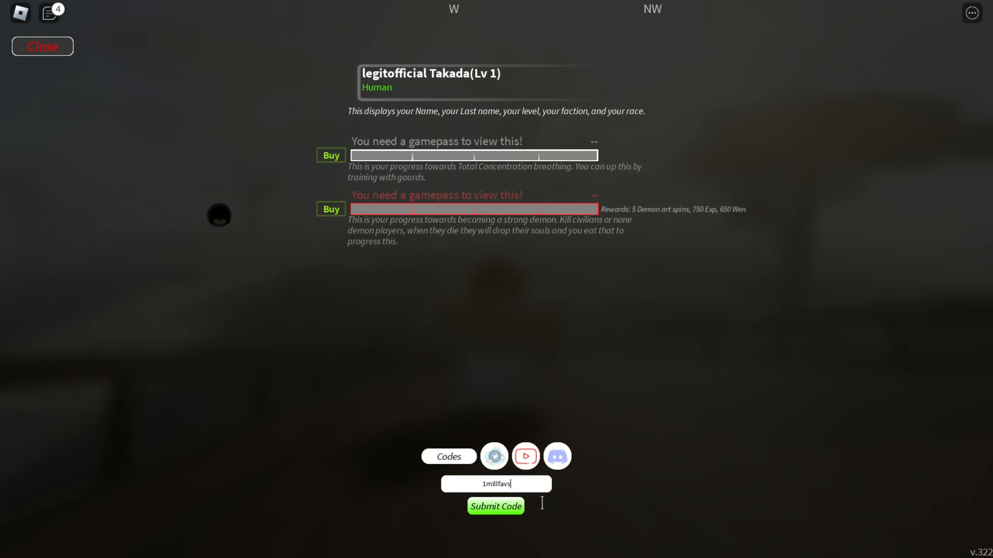
type("breathreset")
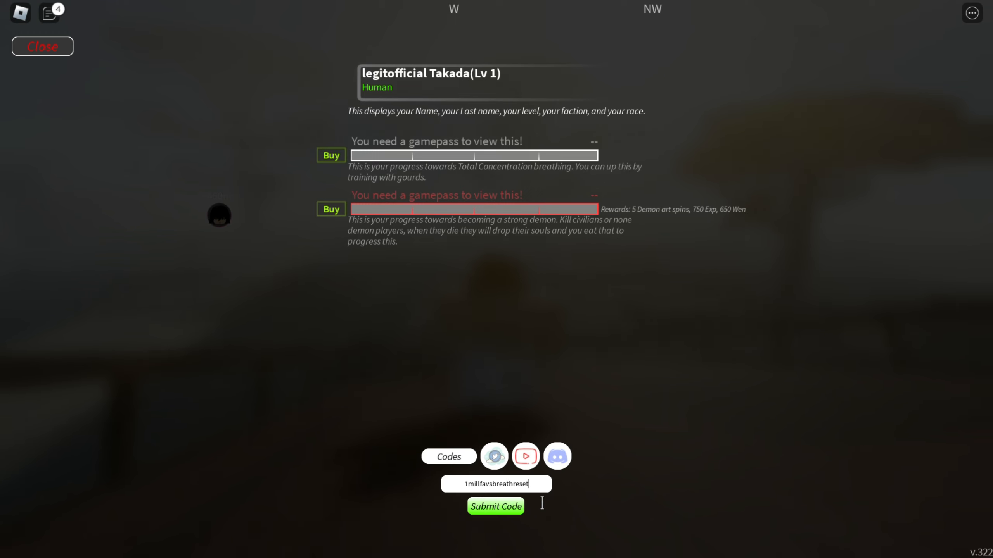
mouse_move(529, 520)
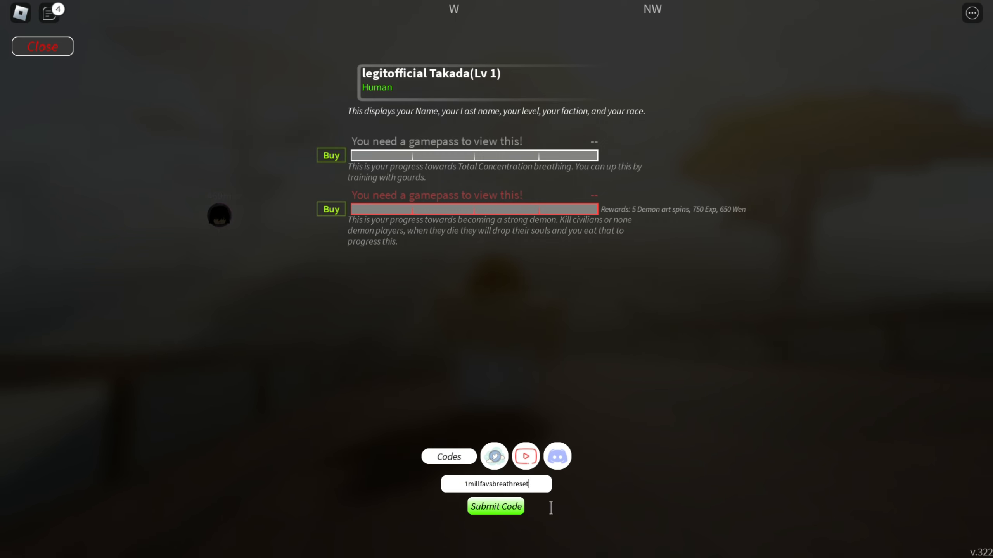
left_click(495, 506)
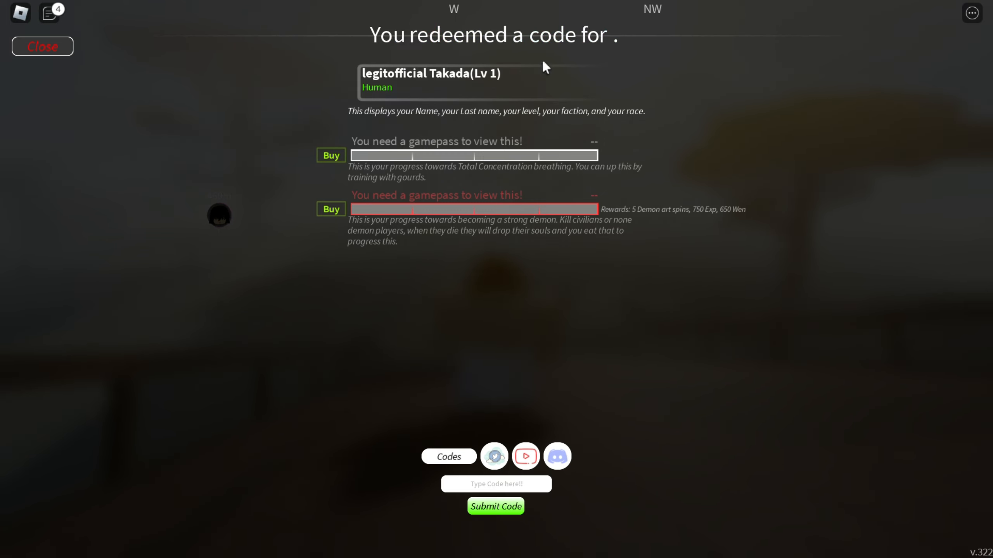
mouse_move(497, 125)
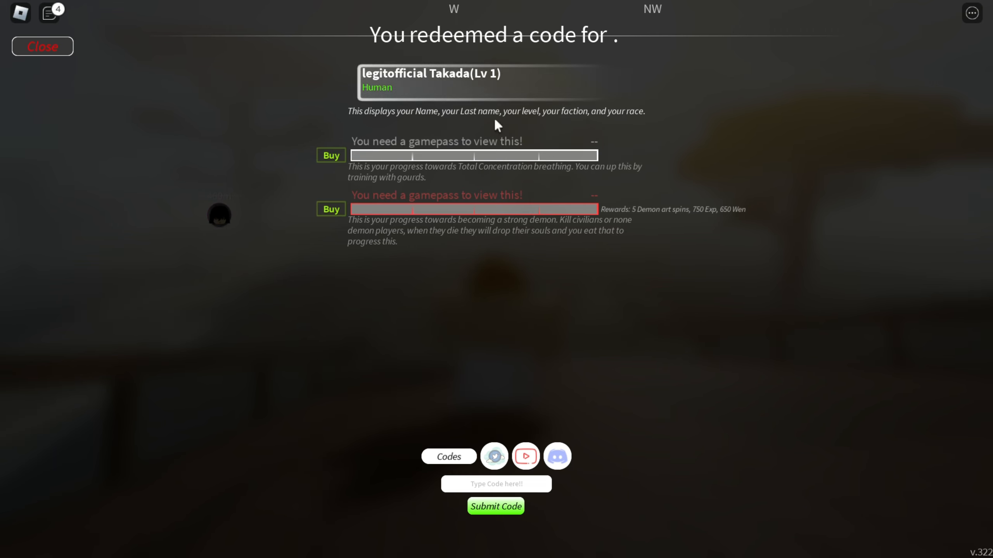
mouse_move(538, 503)
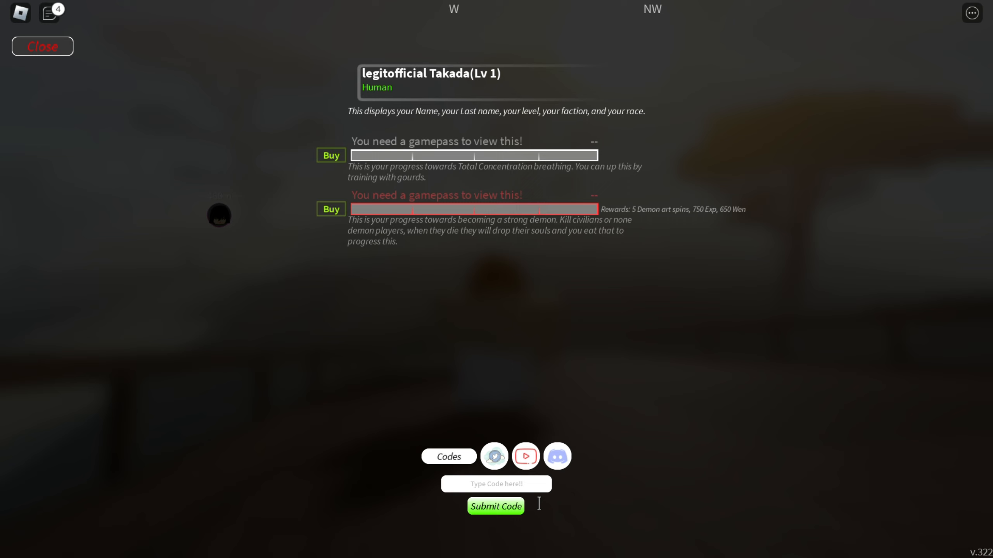
Step: Enter 1millfavsracereset, retyping it once, and redeem it successfully
type("1mill")
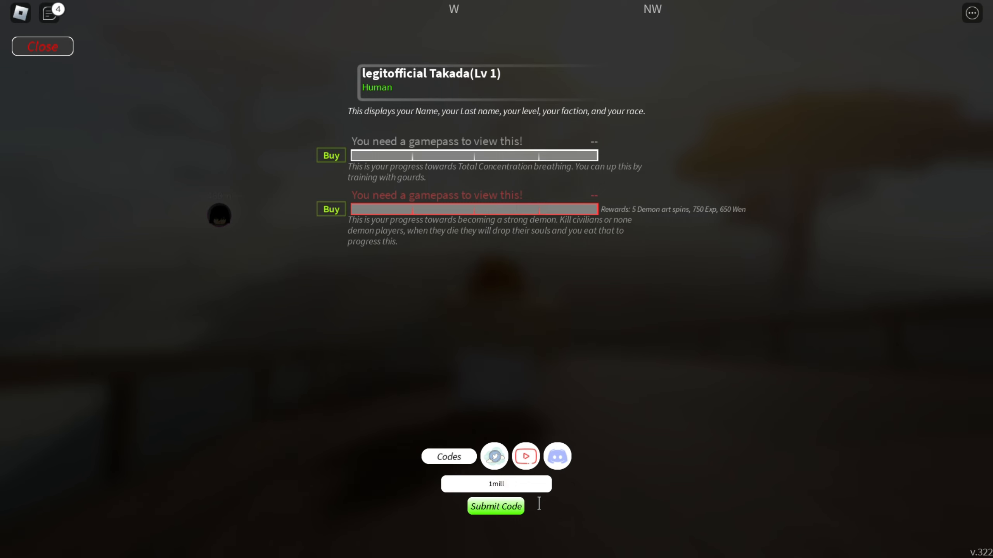
type("fav")
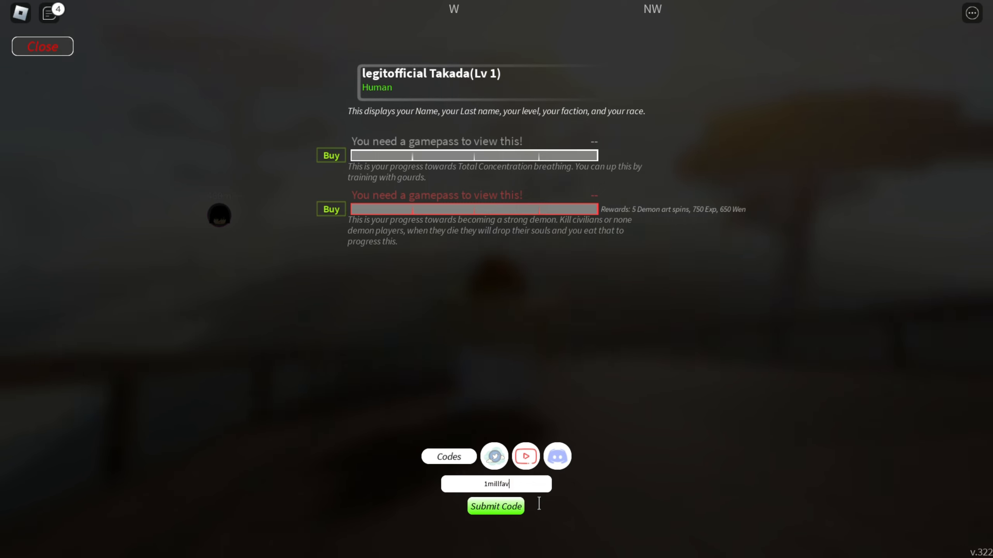
type("sra")
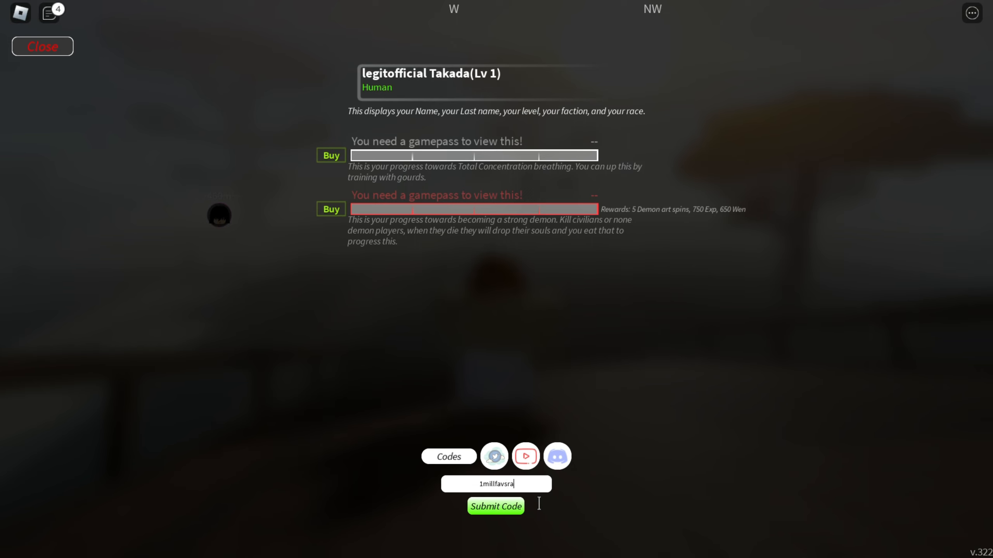
type("cerec")
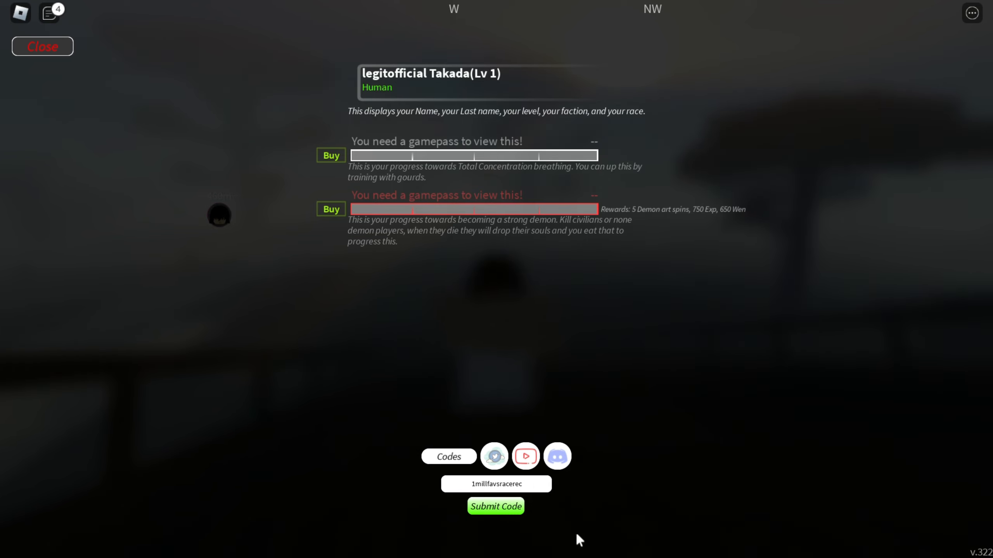
mouse_move(570, 522)
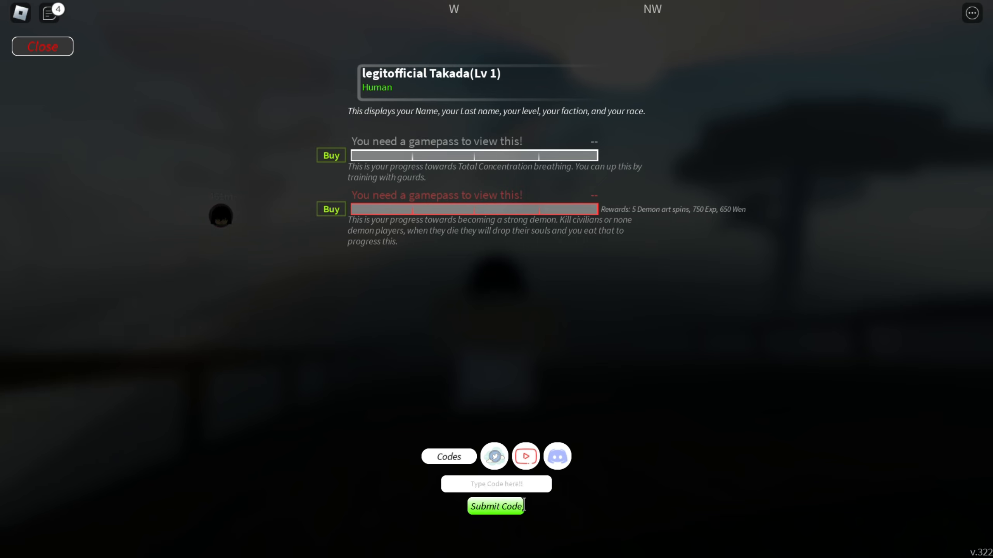
type("1mi")
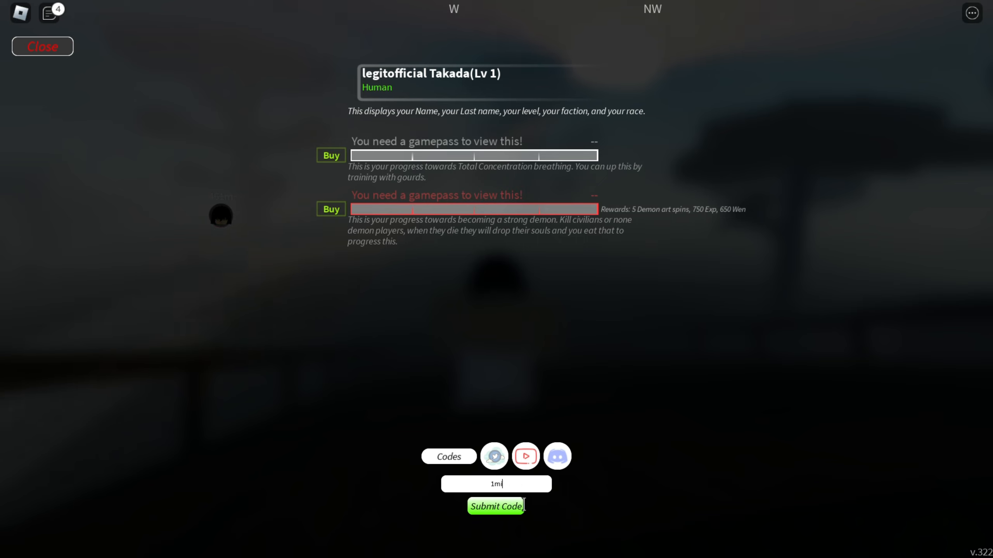
type("llfav")
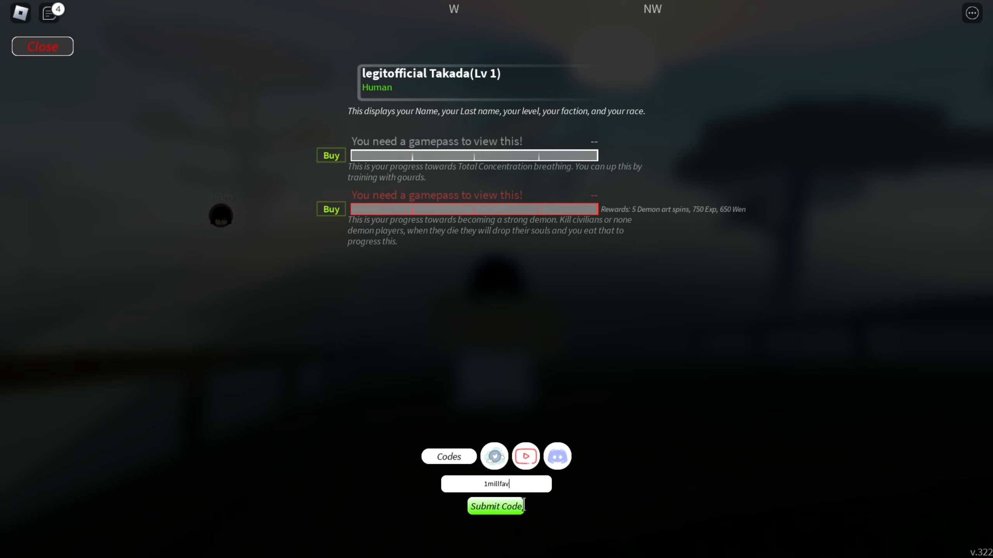
type("s")
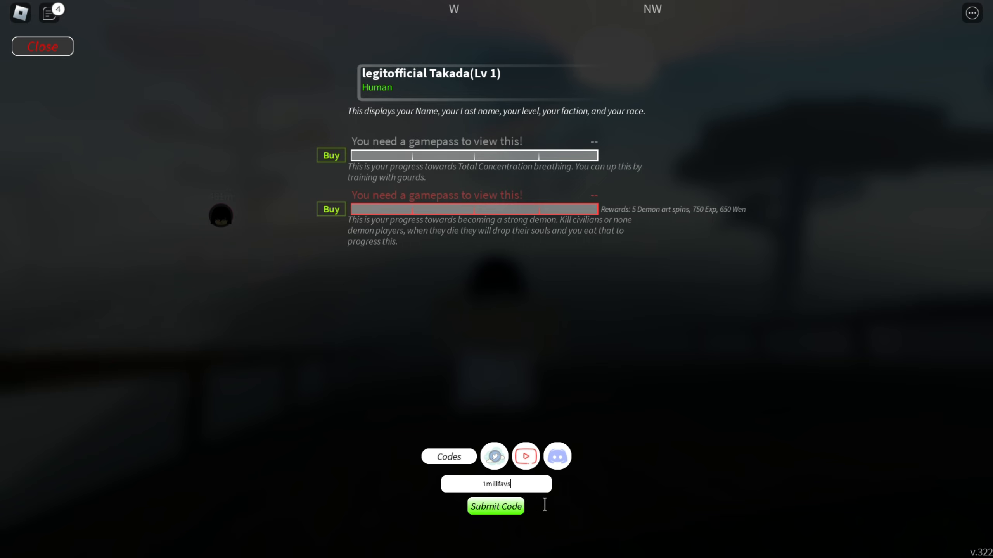
type("racereset")
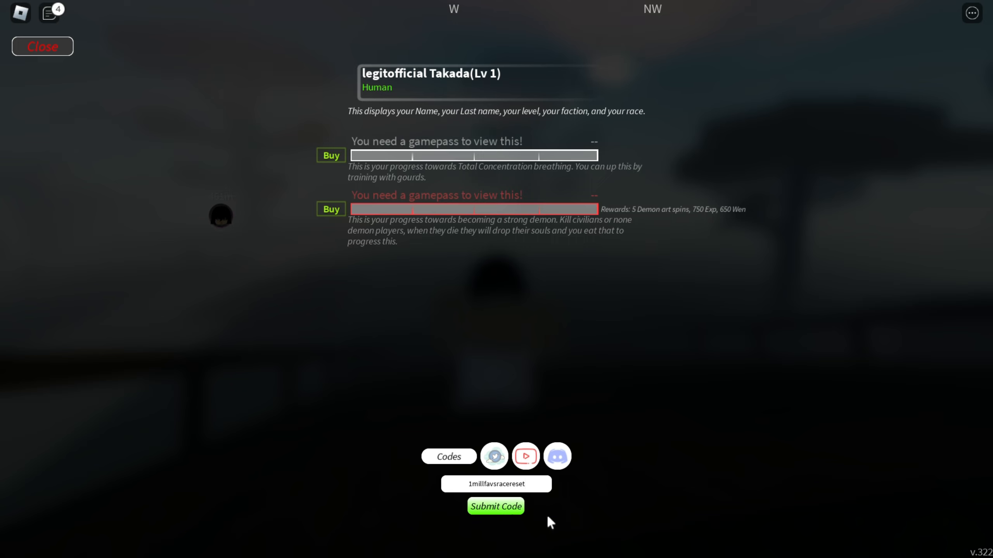
mouse_move(529, 539)
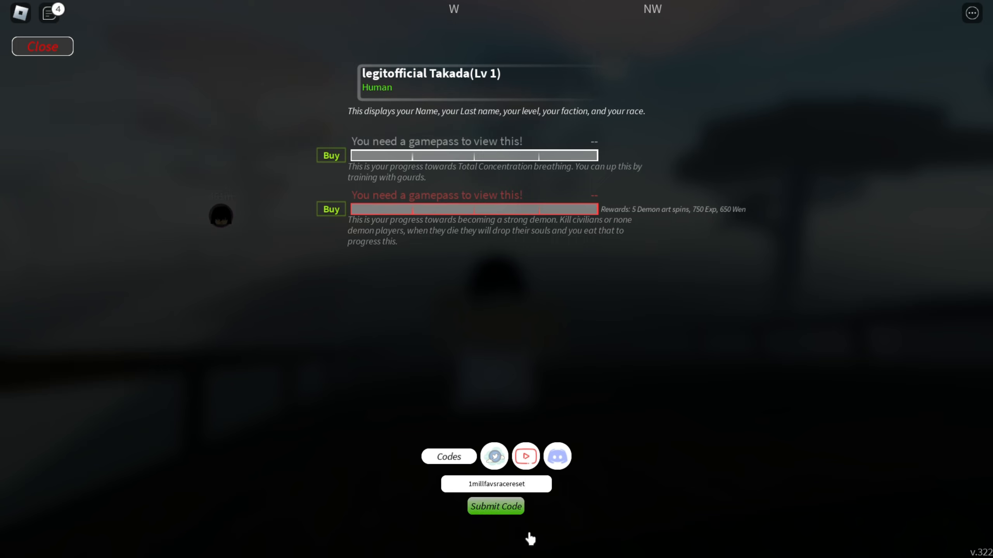
left_click(496, 506)
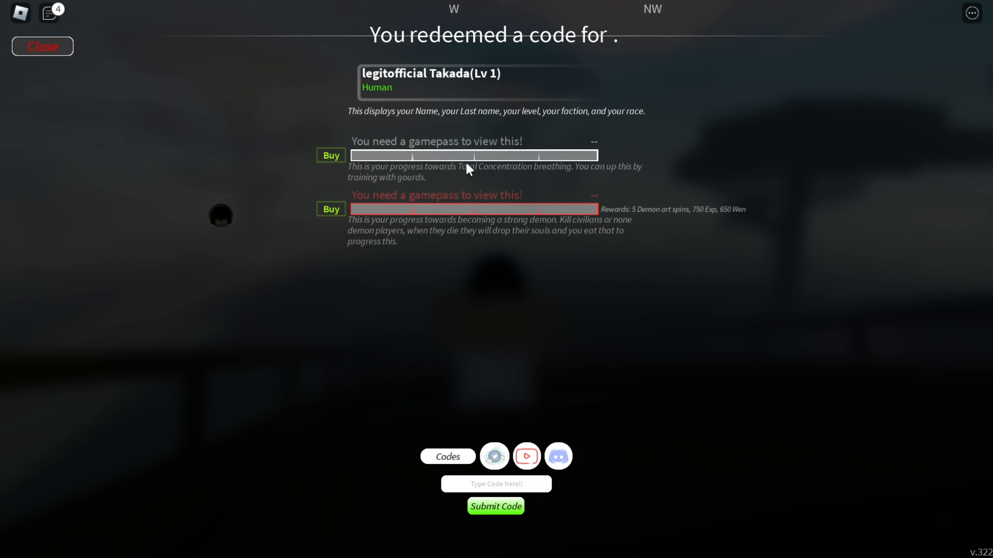
mouse_move(594, 338)
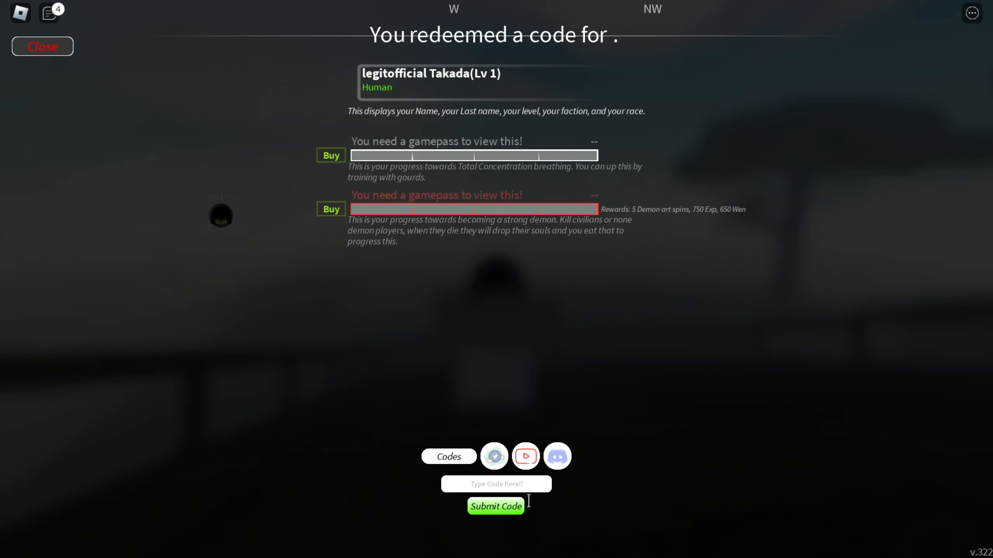
Step: Submit the code ThanksFor350MVisits, which is rejected as 'Invalid code.'
type("T")
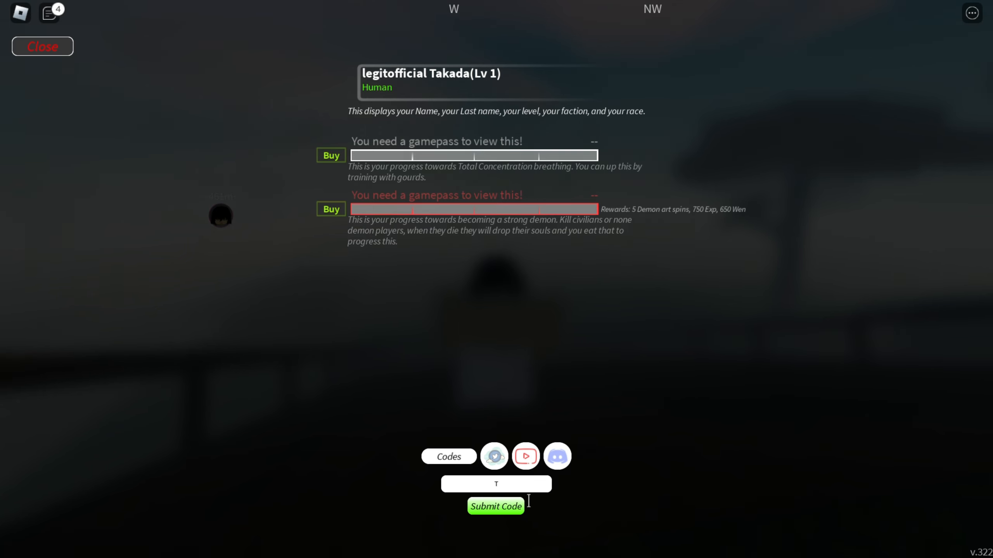
type("ha")
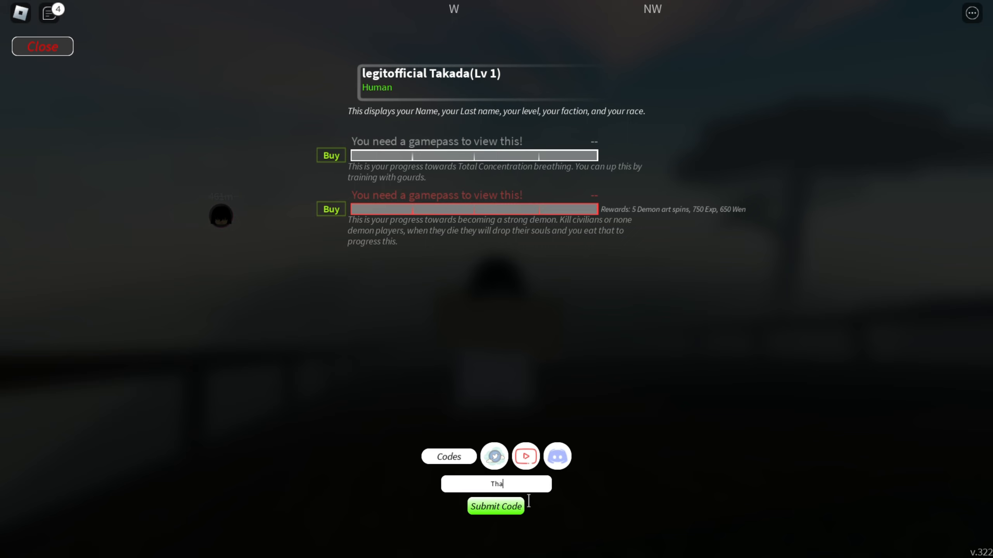
type("n")
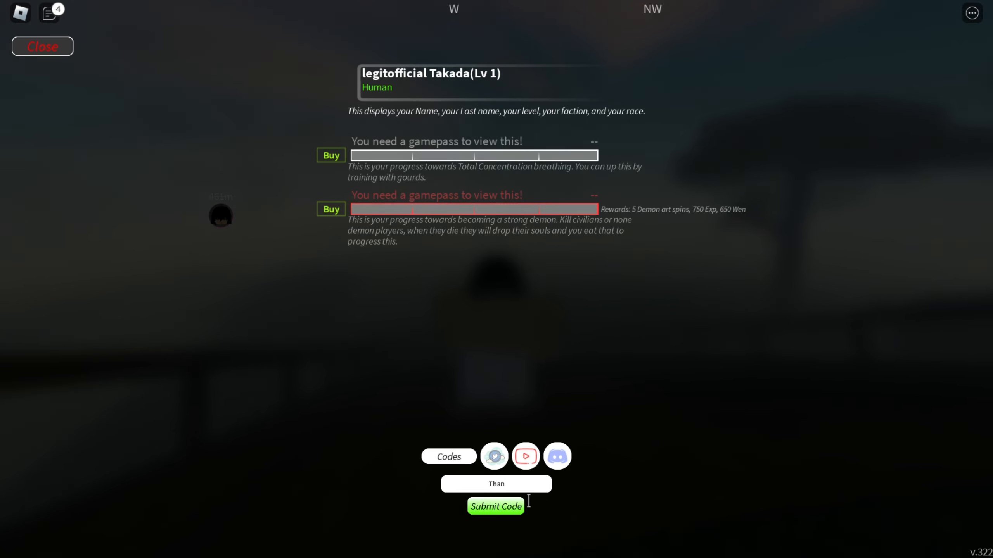
type("ks")
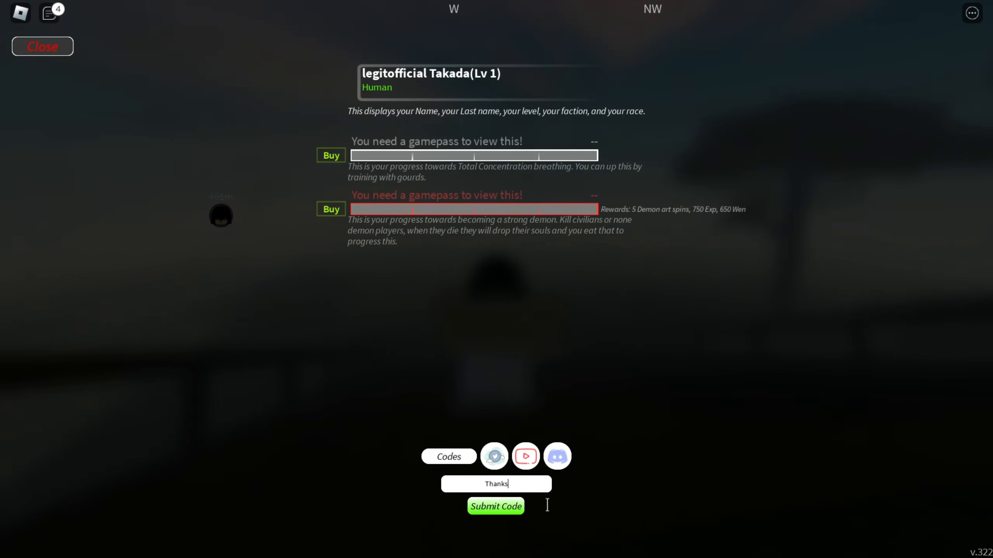
mouse_move(556, 519)
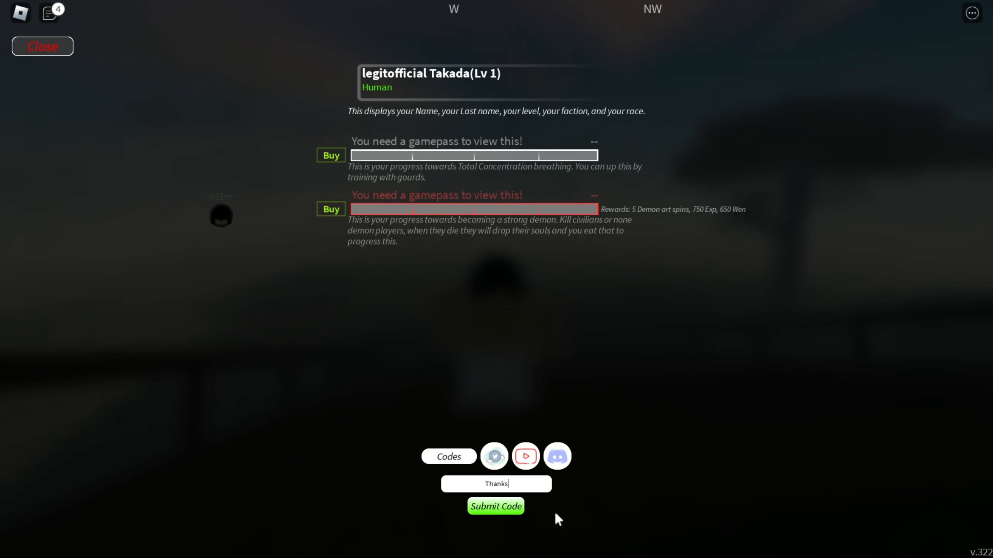
type("F")
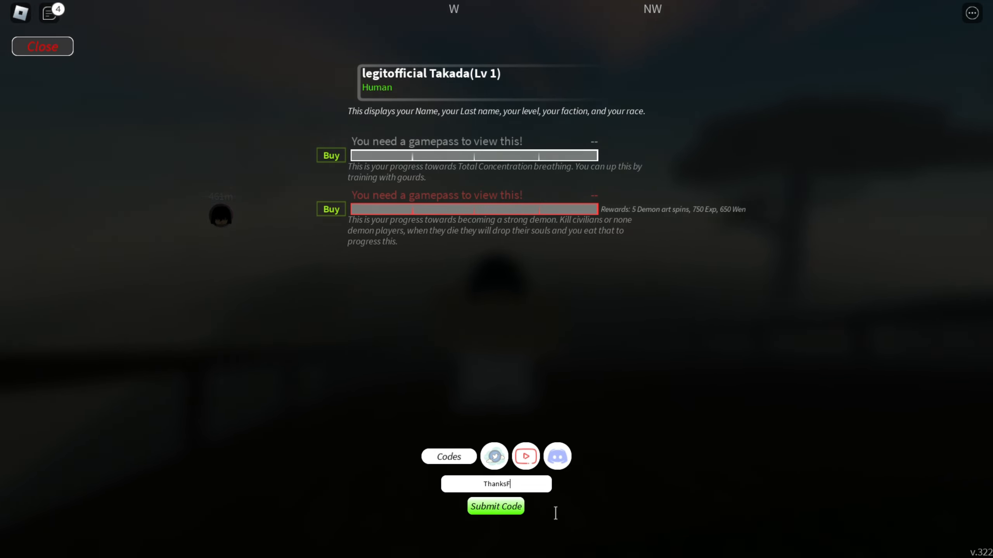
type("or")
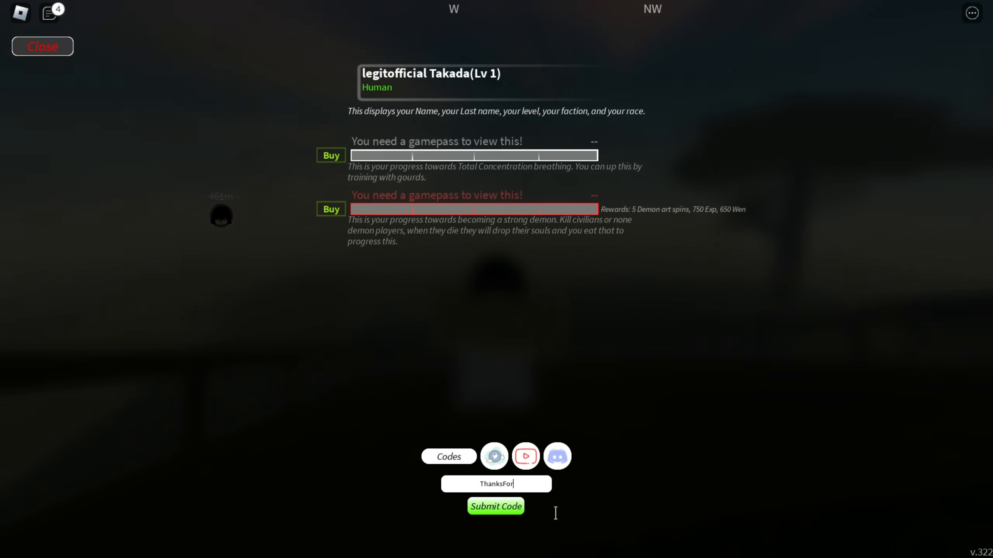
type("350")
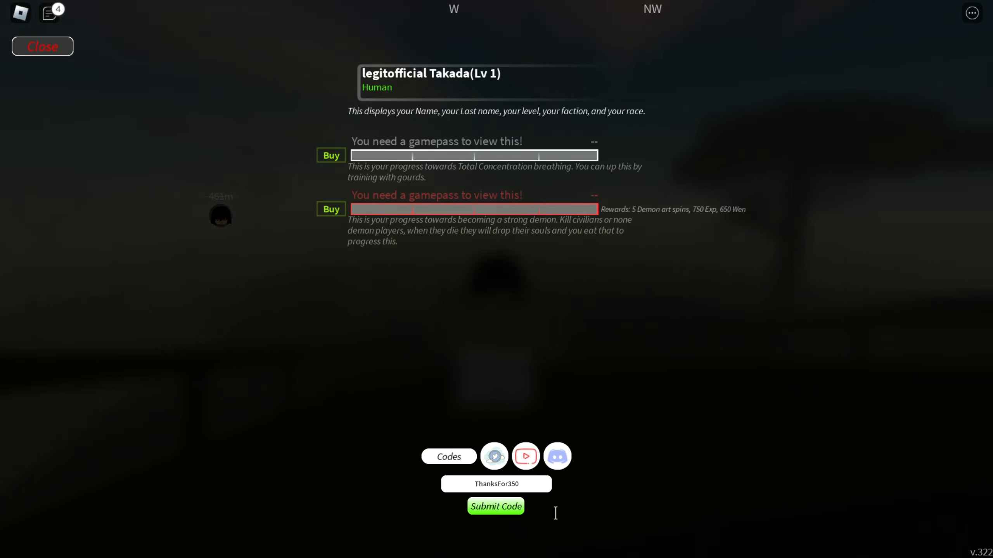
type("M")
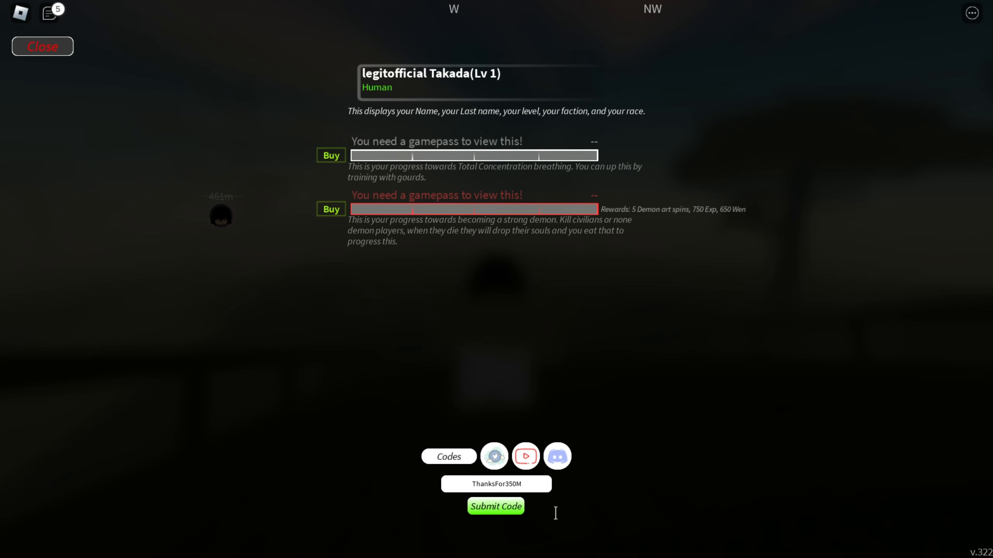
type("Vis")
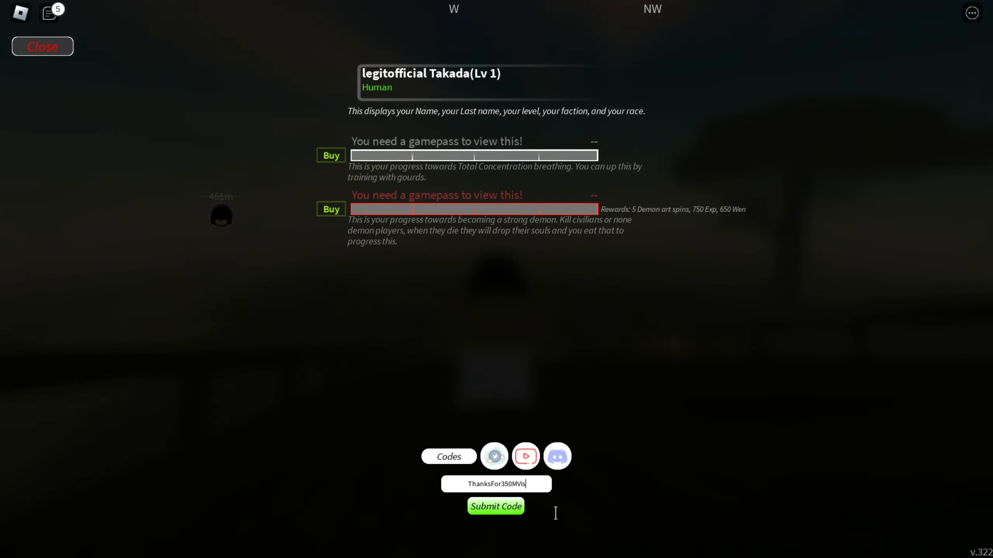
type("its")
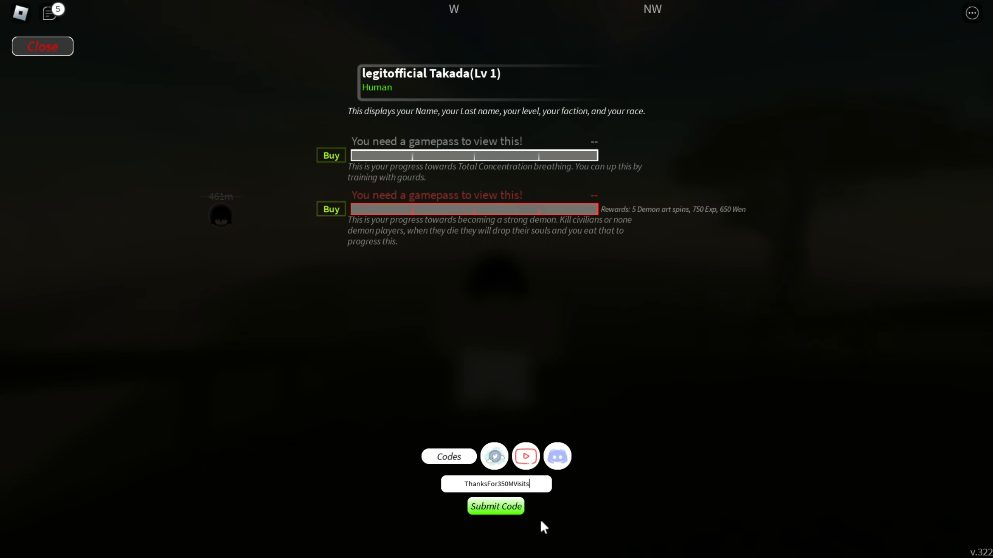
left_click(495, 505)
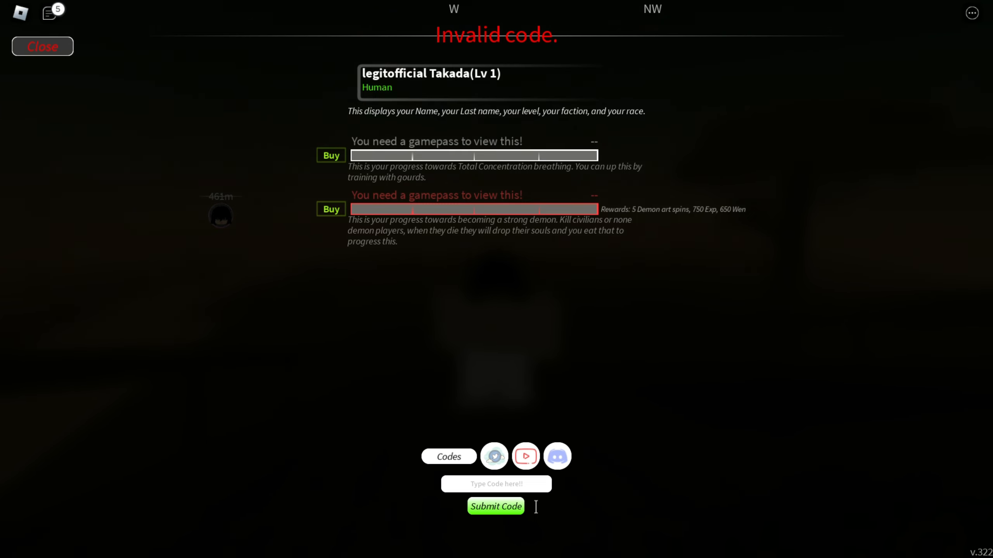
type("Upd")
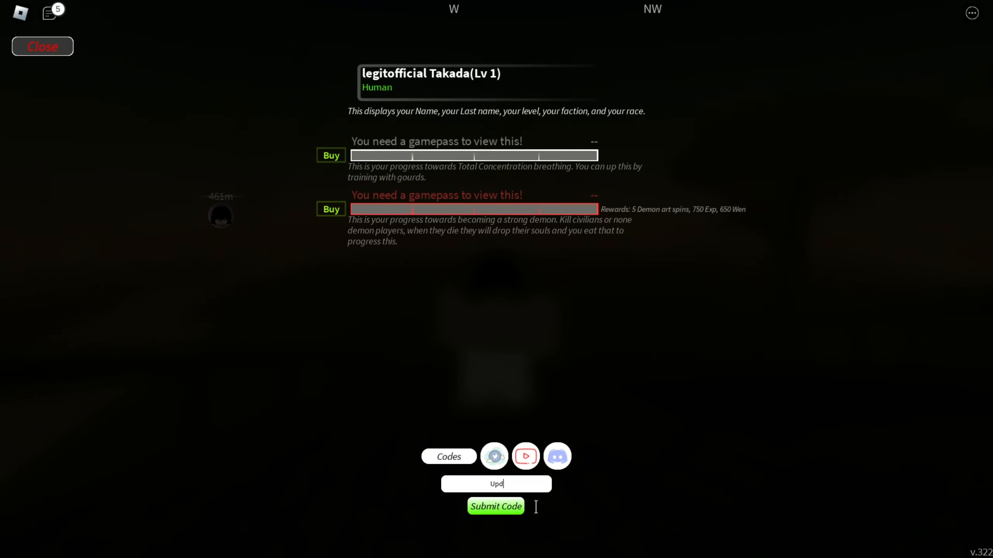
type("2")
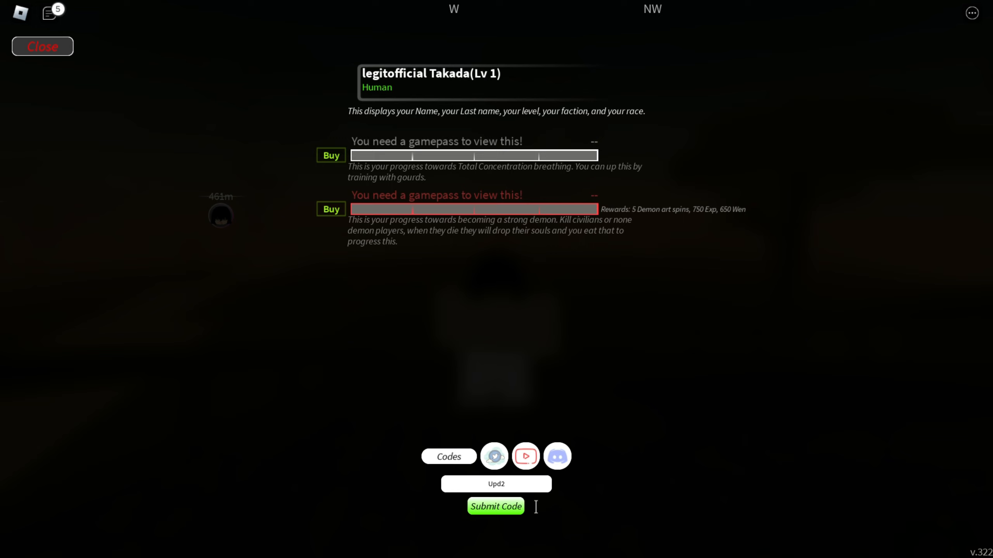
type("95")
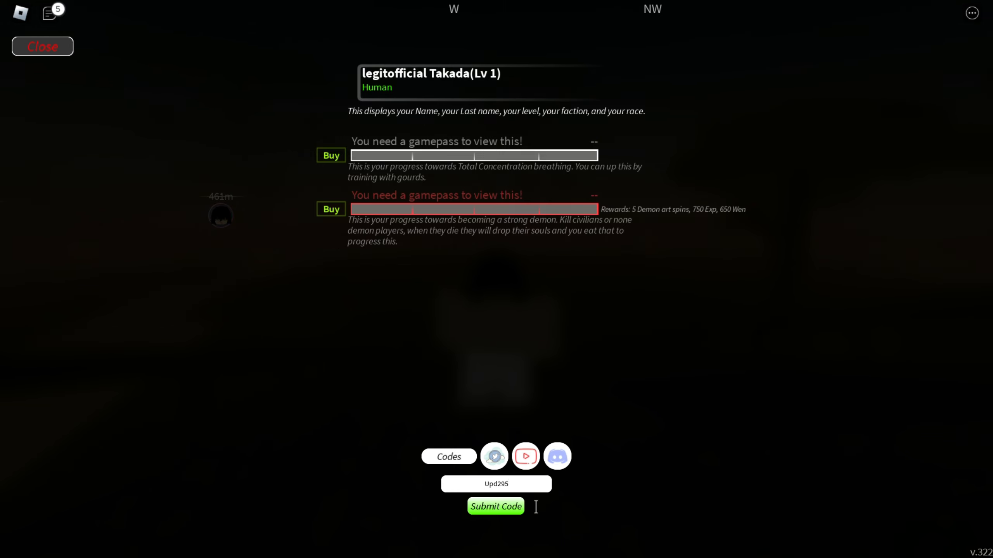
type("Mini")
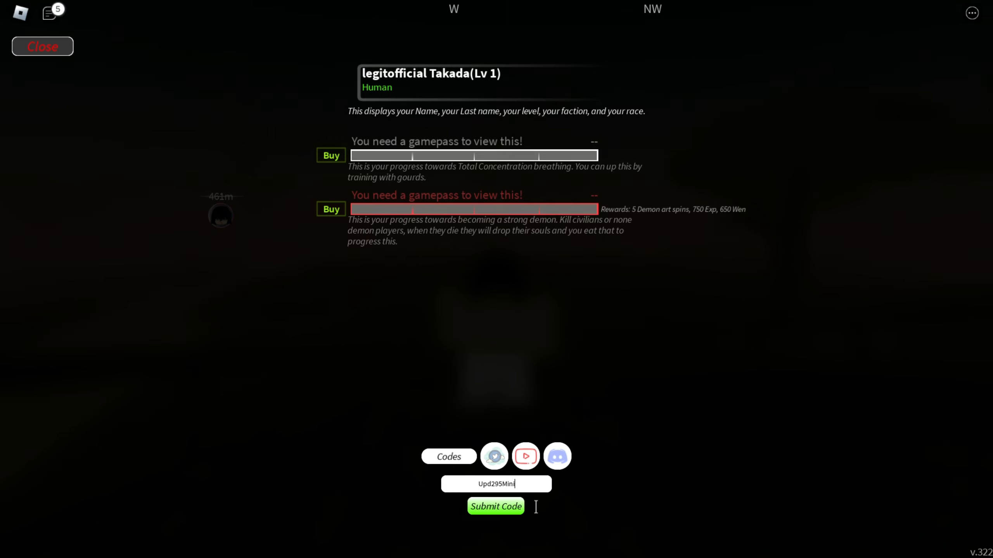
type("Code")
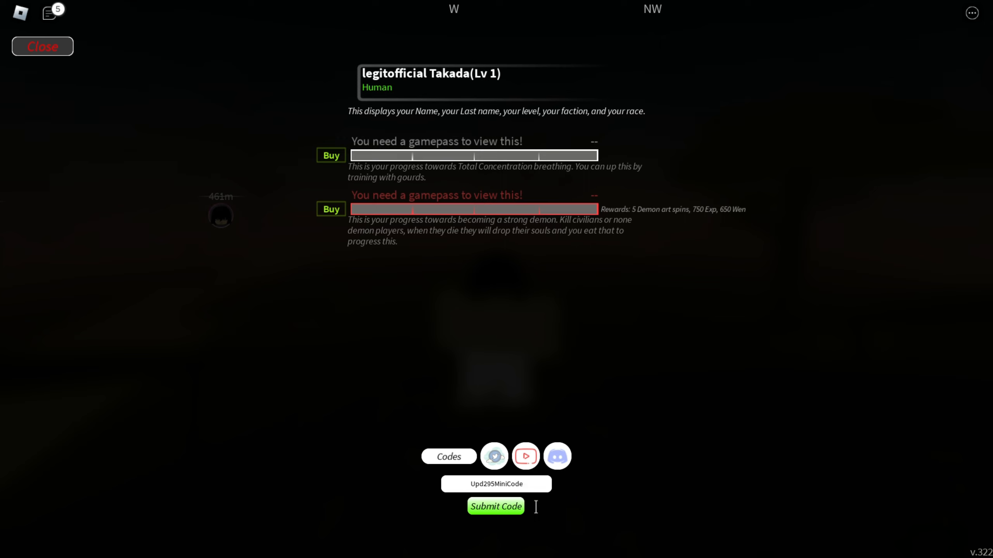
left_click(496, 506)
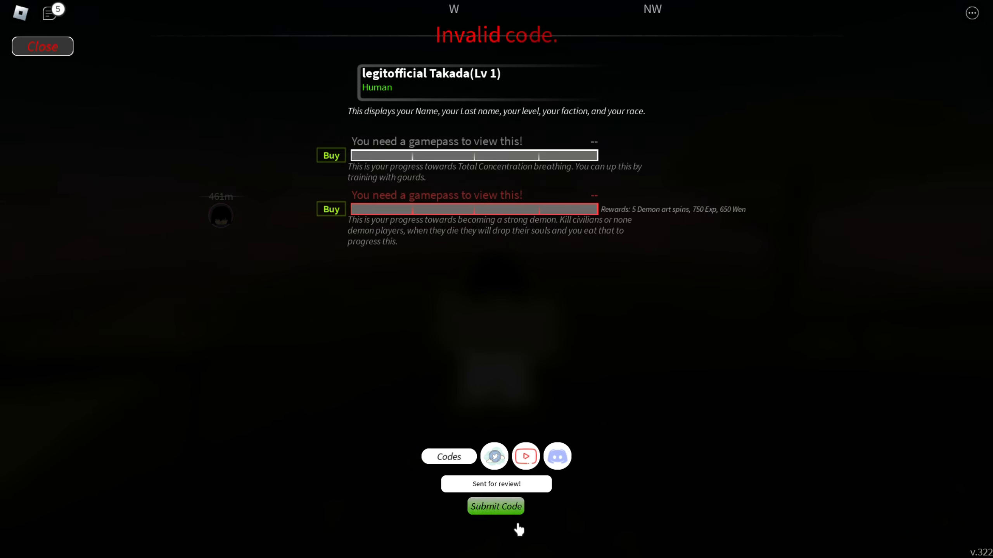